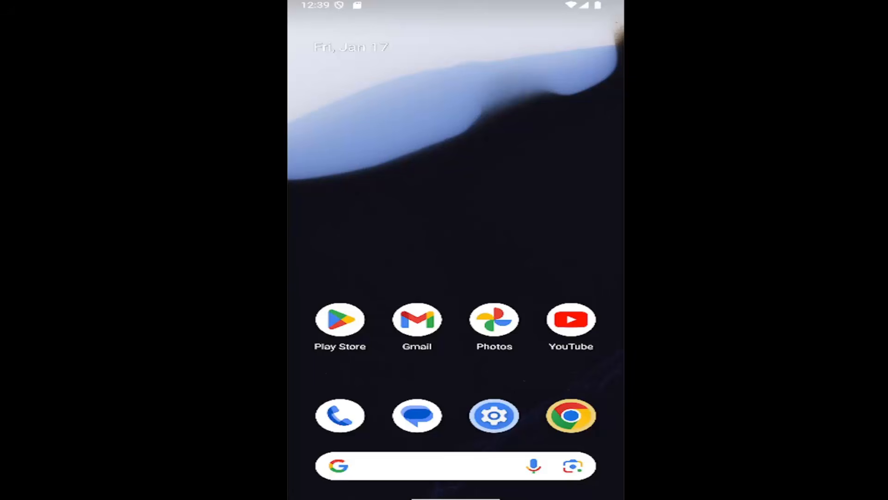
{"action": "mouse_move", "coordinate": [523, 239]}
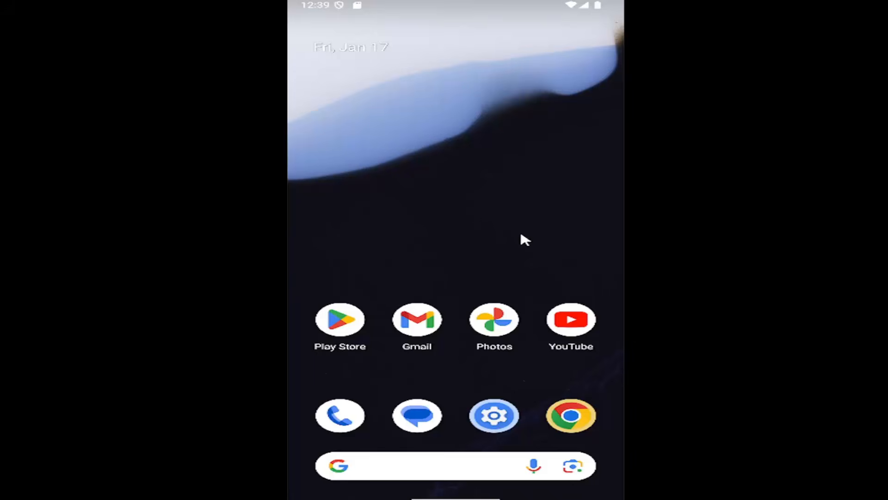
{"action": "mouse_move", "coordinate": [435, 357]}
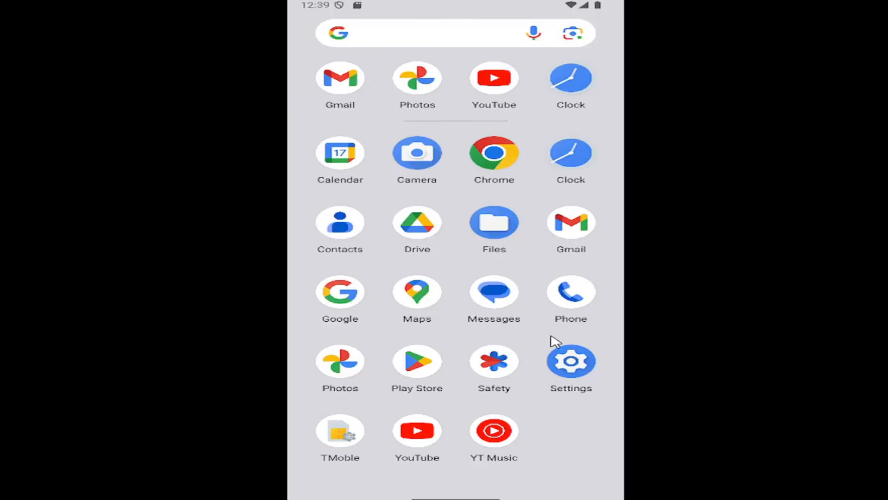
{"action": "mouse_move", "coordinate": [571, 382]}
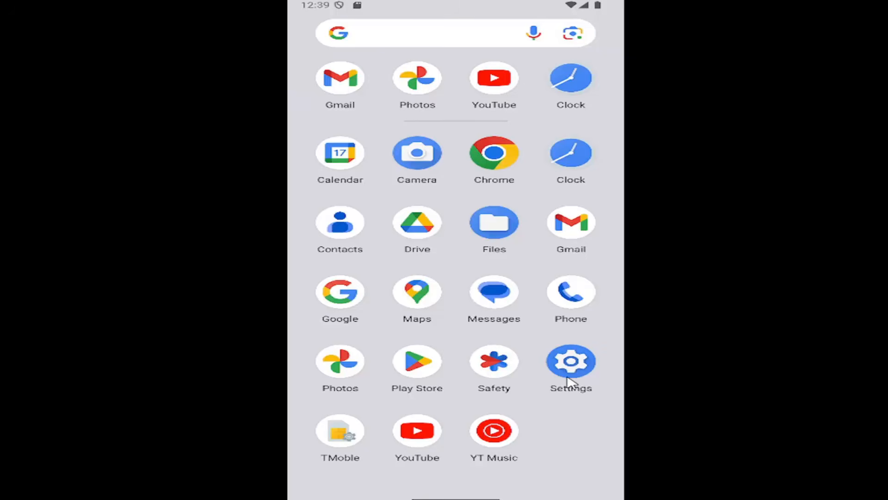
Reach Special app access via Settings > Apps
{"action": "left_click", "coordinate": [571, 361]}
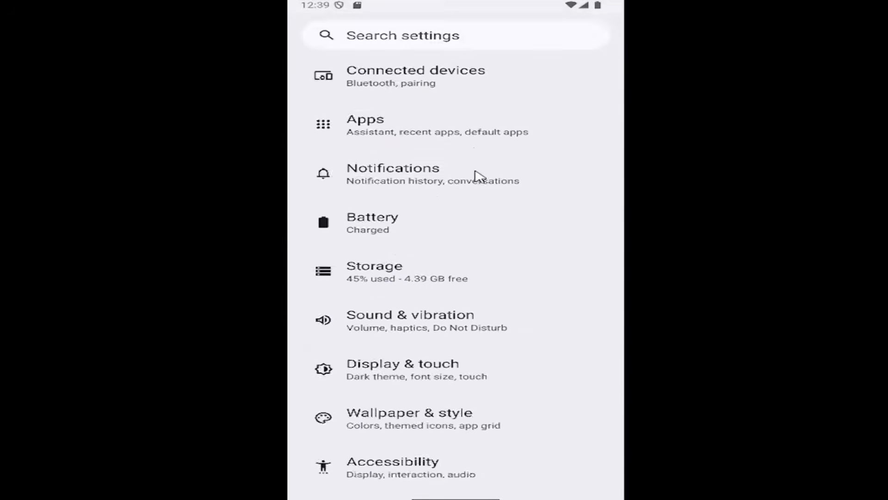
{"action": "scroll", "scroll_direction": "down", "scroll_amount": 3}
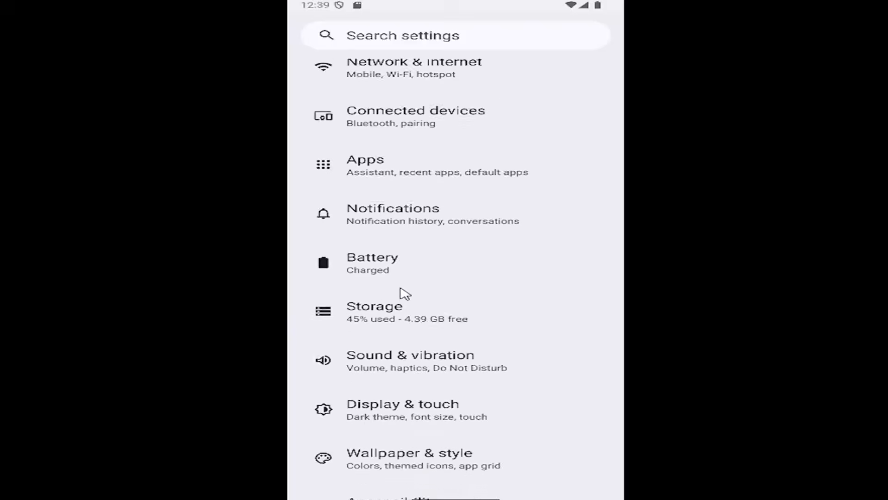
{"action": "left_click", "coordinate": [366, 164]}
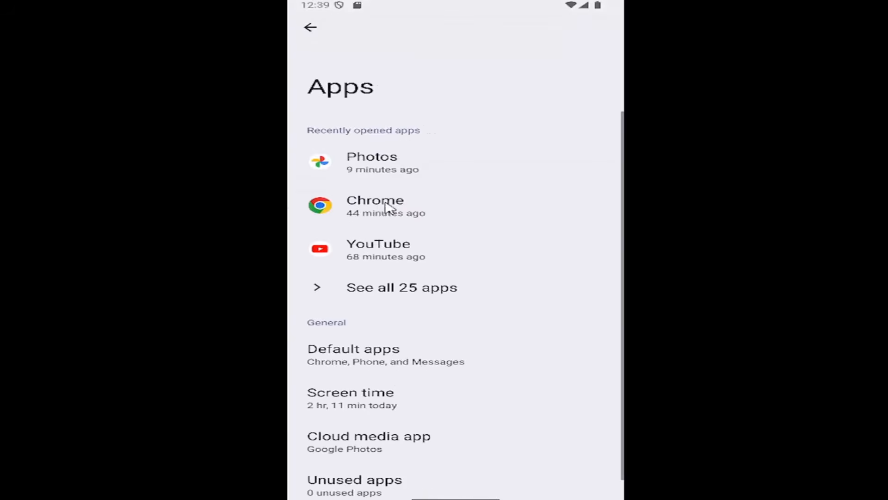
{"action": "scroll", "scroll_direction": "down", "scroll_amount": 3}
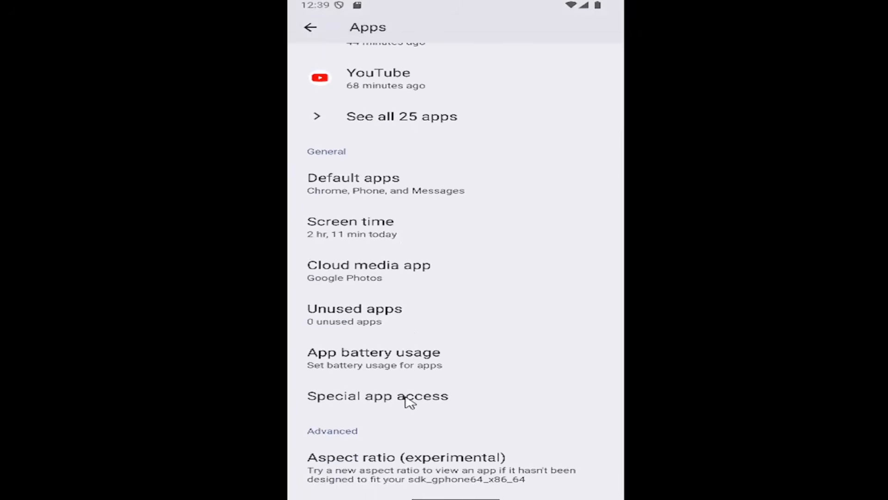
{"action": "left_click", "coordinate": [378, 396]}
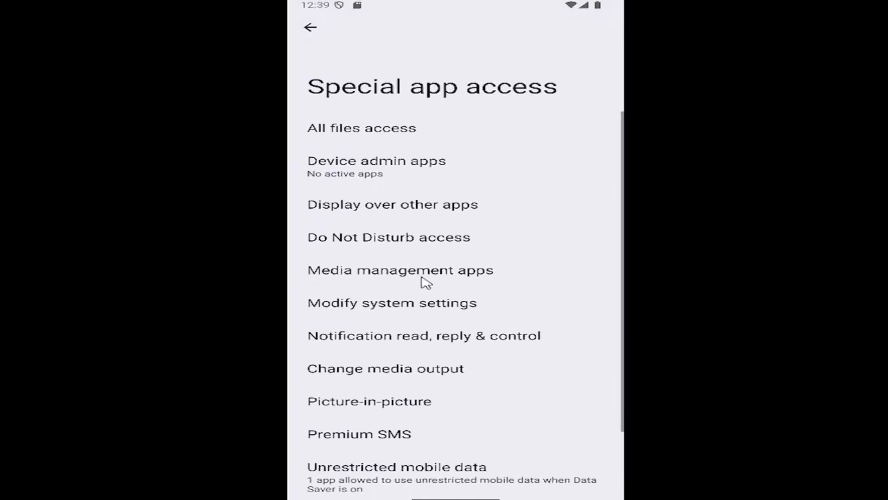
{"action": "mouse_move", "coordinate": [380, 248]}
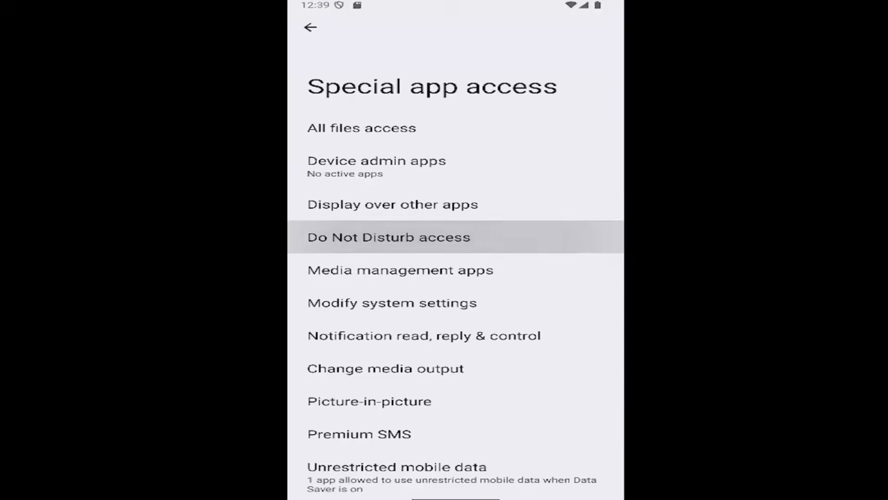
Try Gmail's Allow Do Not Disturb toggle, choose Deny so it stays off, then go back to Apps
{"action": "left_click", "coordinate": [388, 237]}
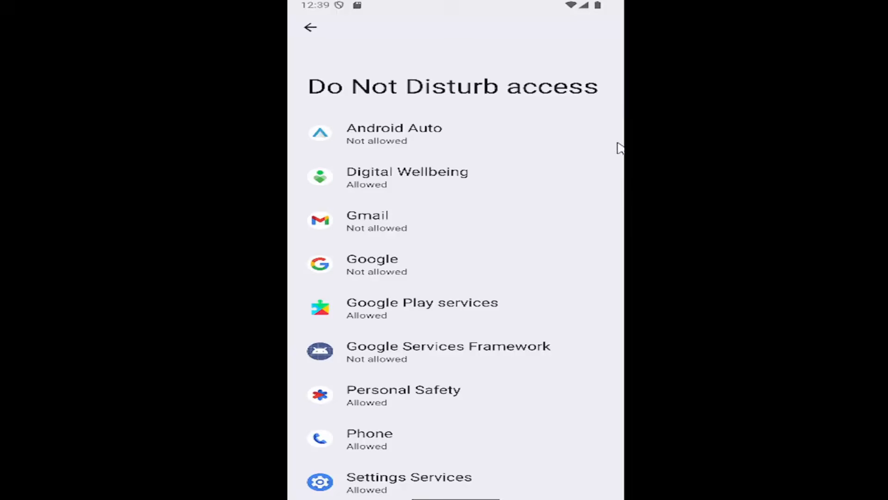
{"action": "mouse_move", "coordinate": [384, 200]}
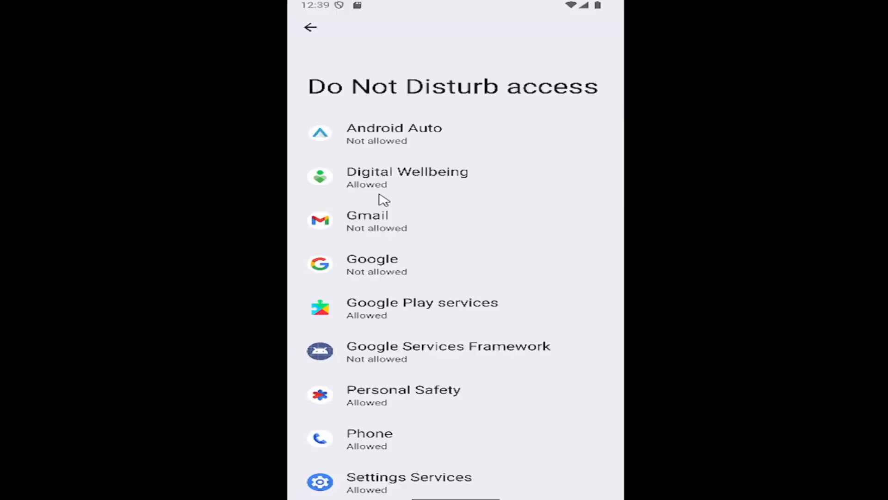
{"action": "left_click", "coordinate": [367, 221]}
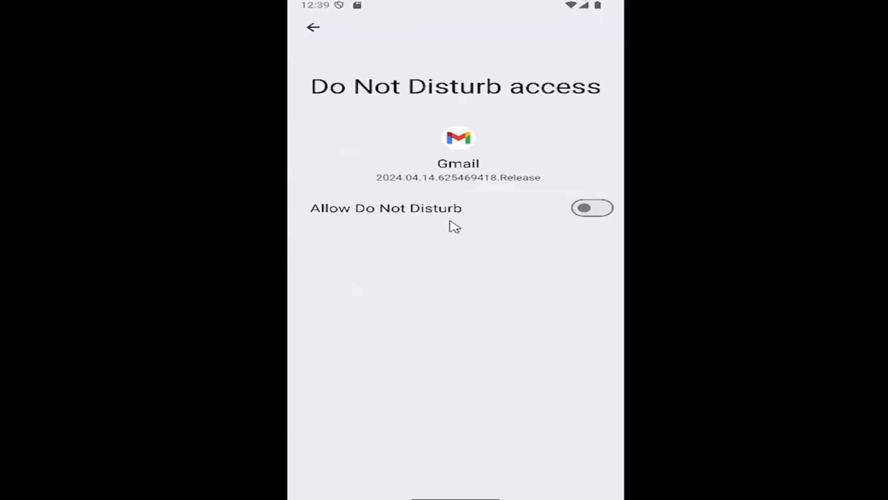
{"action": "left_click", "coordinate": [591, 207]}
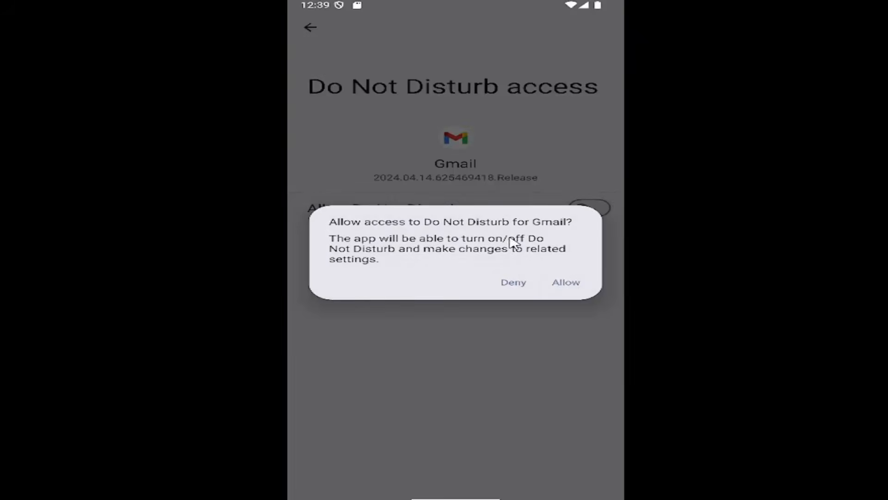
{"action": "mouse_move", "coordinate": [512, 292]}
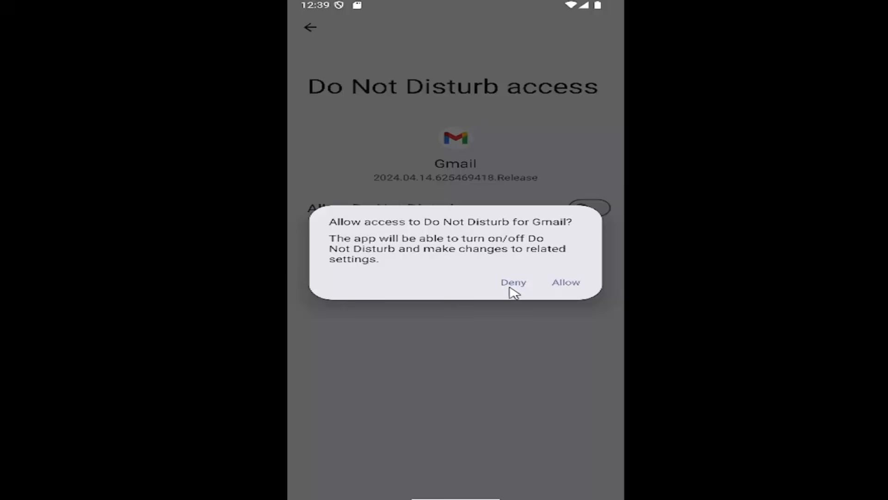
{"action": "left_click", "coordinate": [513, 282]}
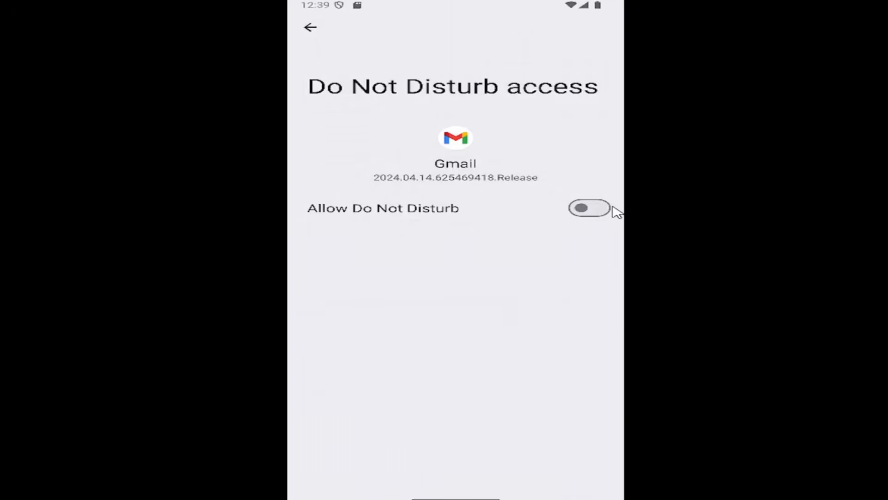
{"action": "mouse_move", "coordinate": [516, 220]}
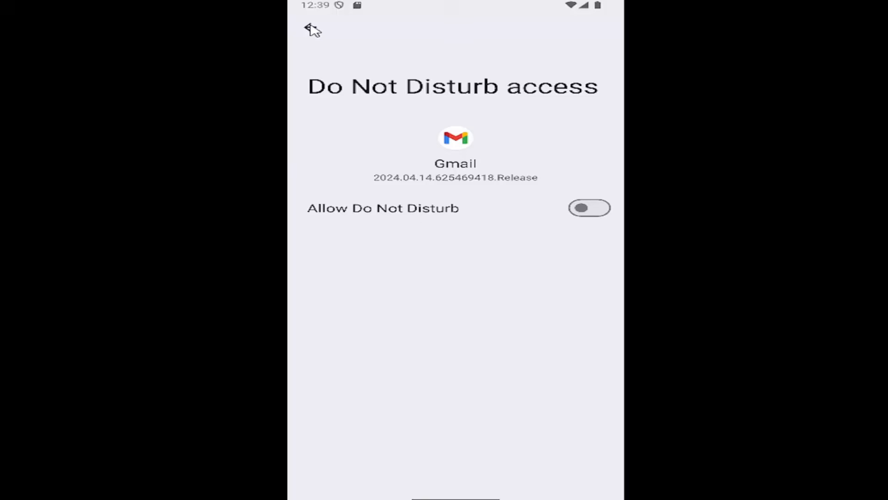
{"action": "left_click", "coordinate": [310, 29]}
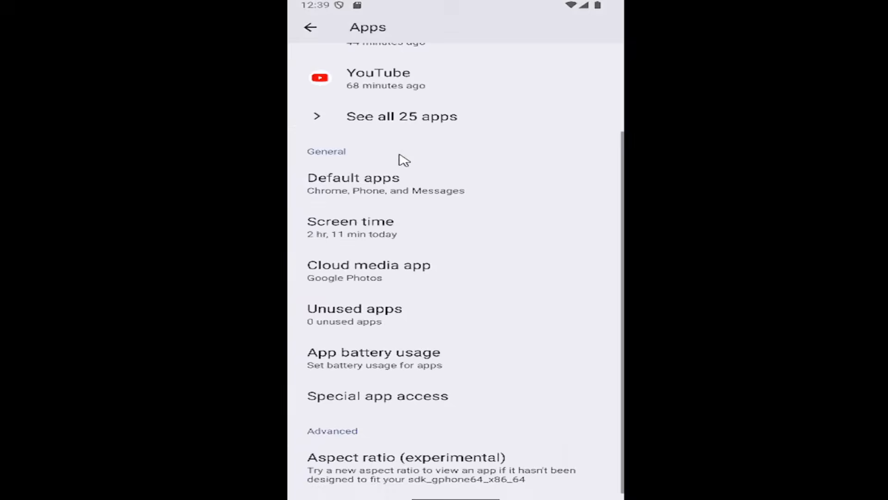